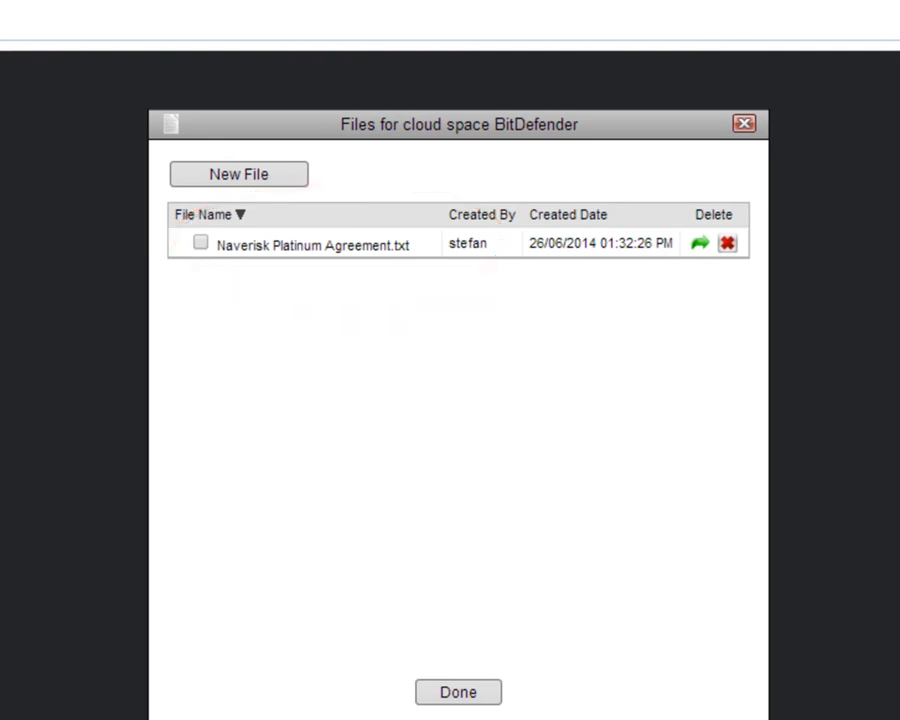
Step: Bring up the Task Manager for STEFANPC-02 with its processes, CPU and memory use
click(458, 692)
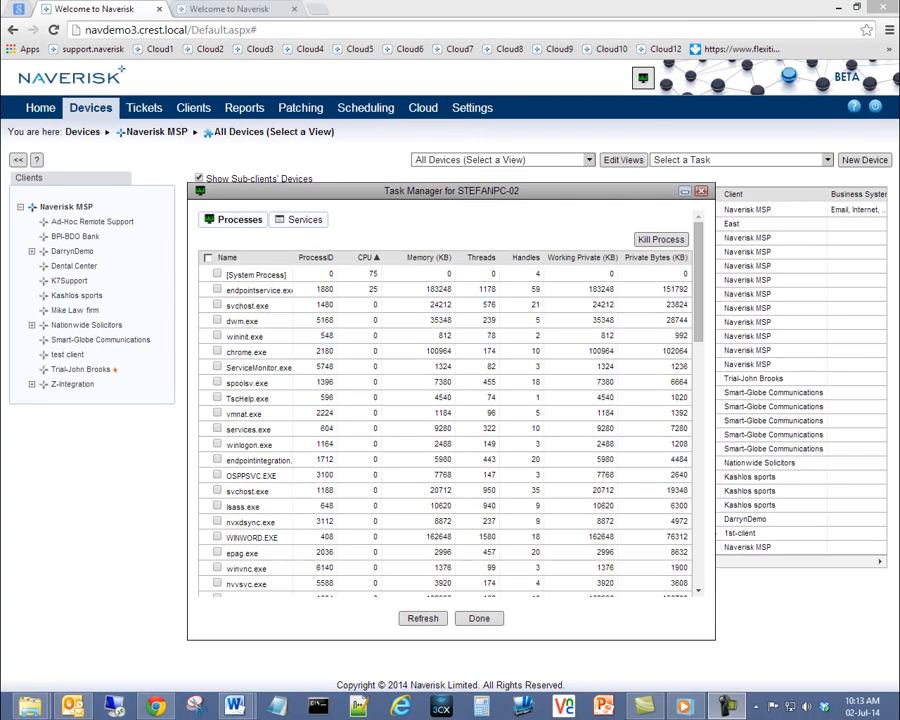
Step: Restore the NAVDEMO task manager and choose Run Script Packs for STEFANPC-02
click(686, 192)
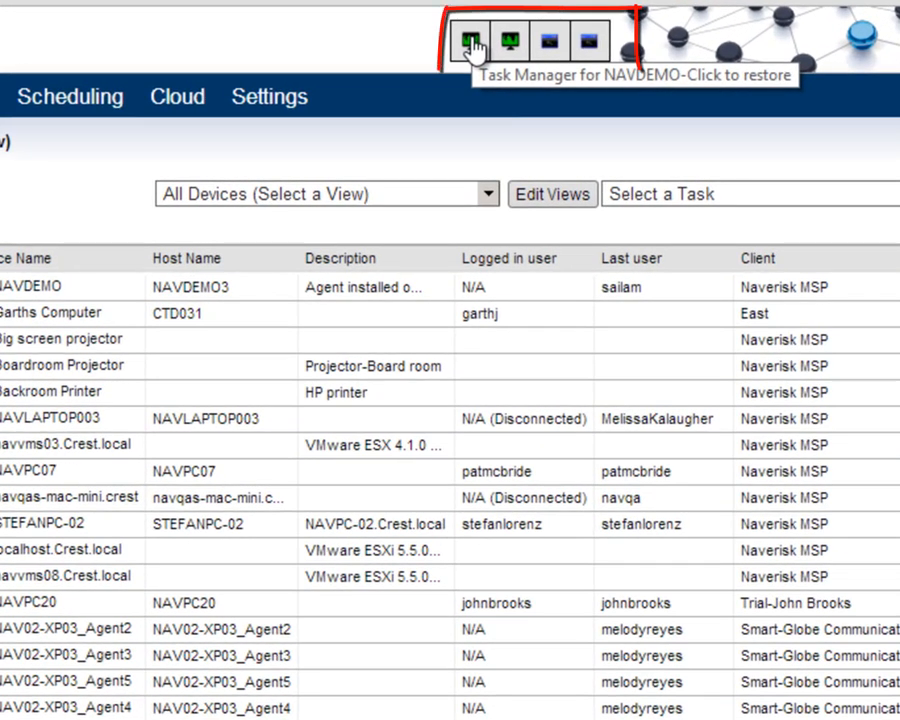
click(472, 40)
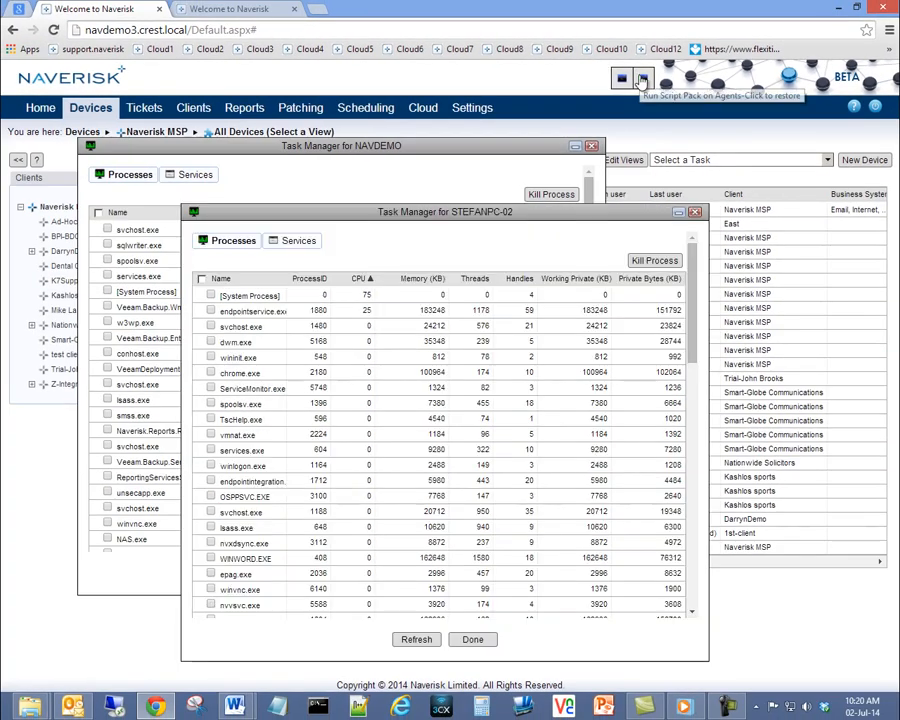
mouse_move(640, 82)
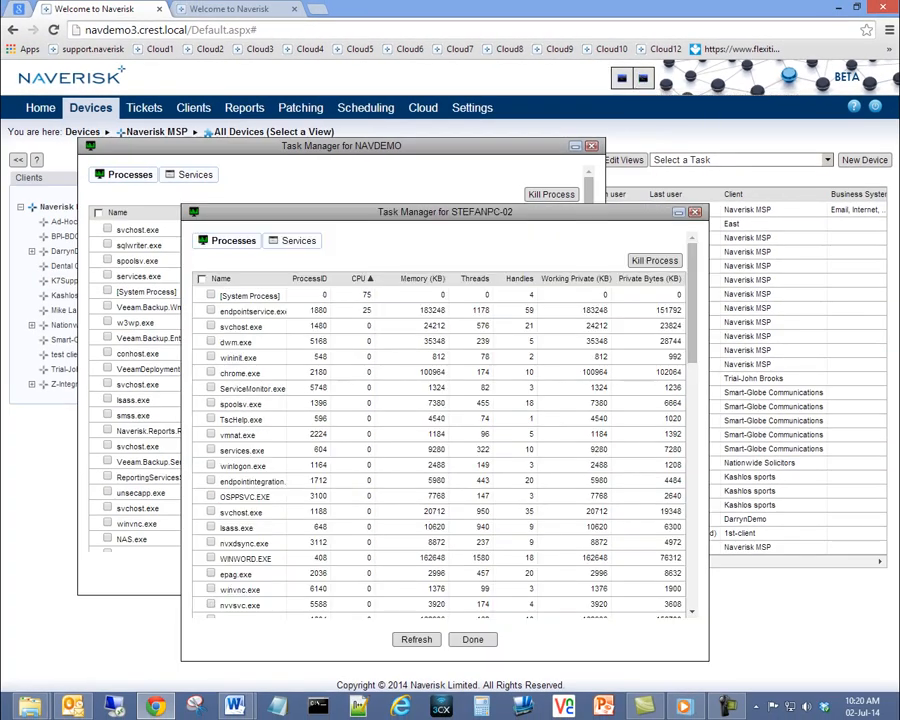
click(680, 344)
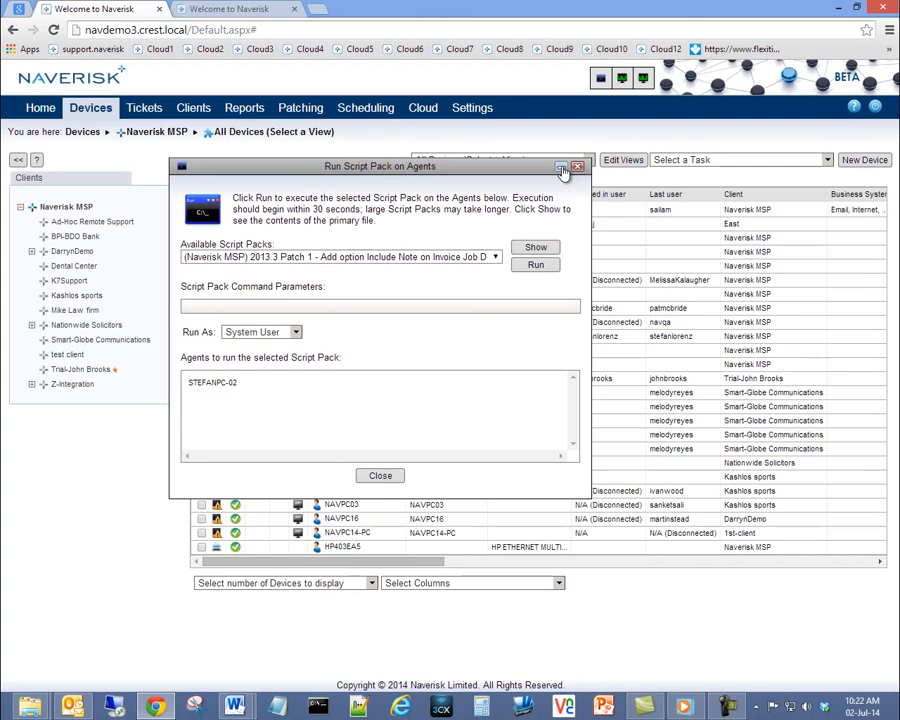
Step: Close the Run Script Pack dialog and start creating a New Device
click(578, 166)
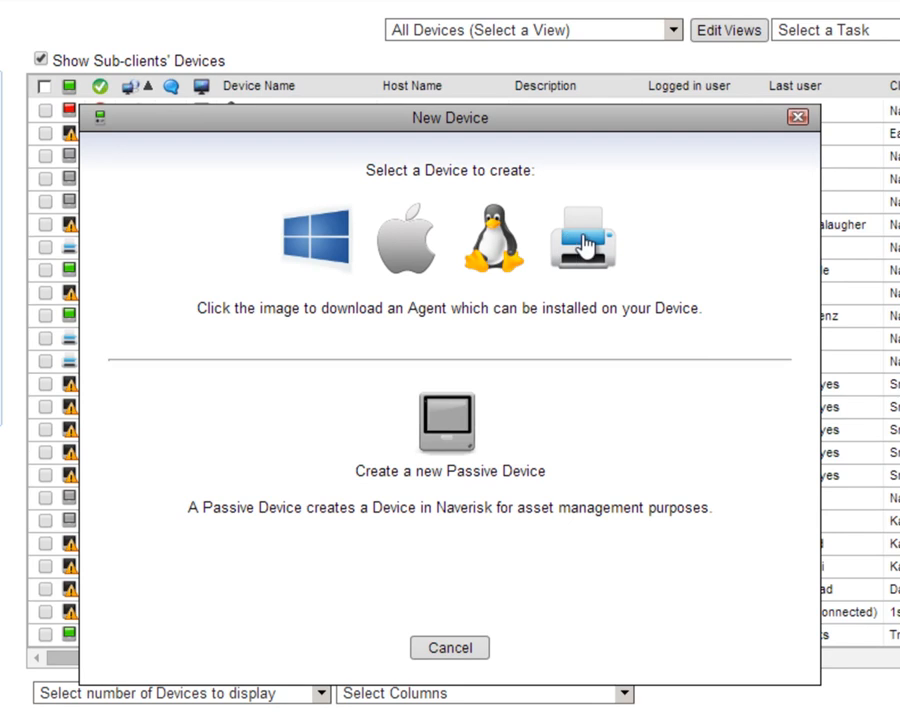
Step: Pick the printer/SNMP device option and show NAVDEMO hub's SNMP scan ranges and devices
click(582, 240)
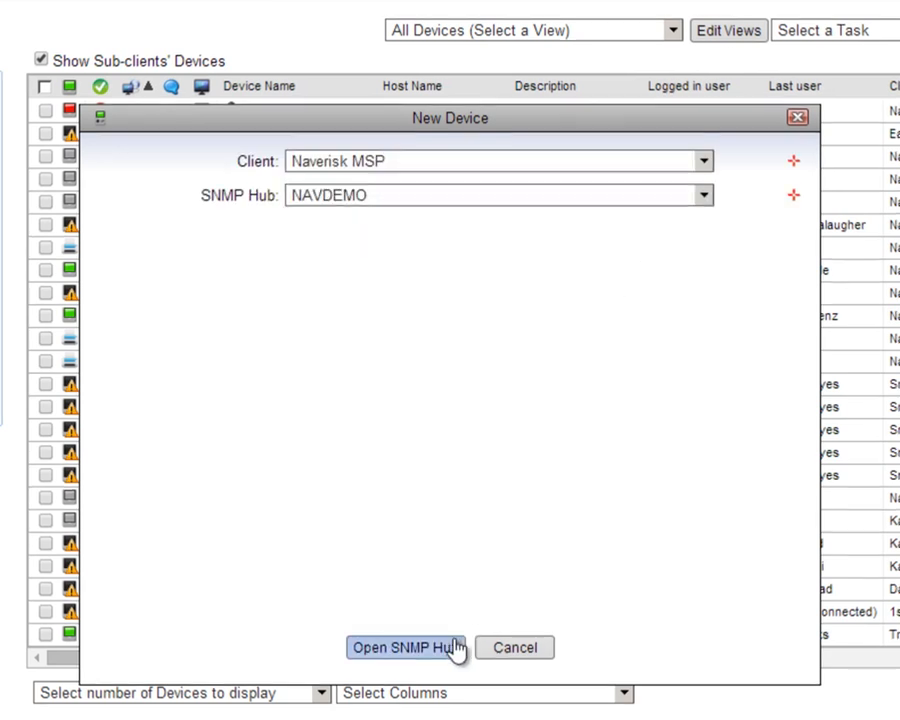
click(406, 648)
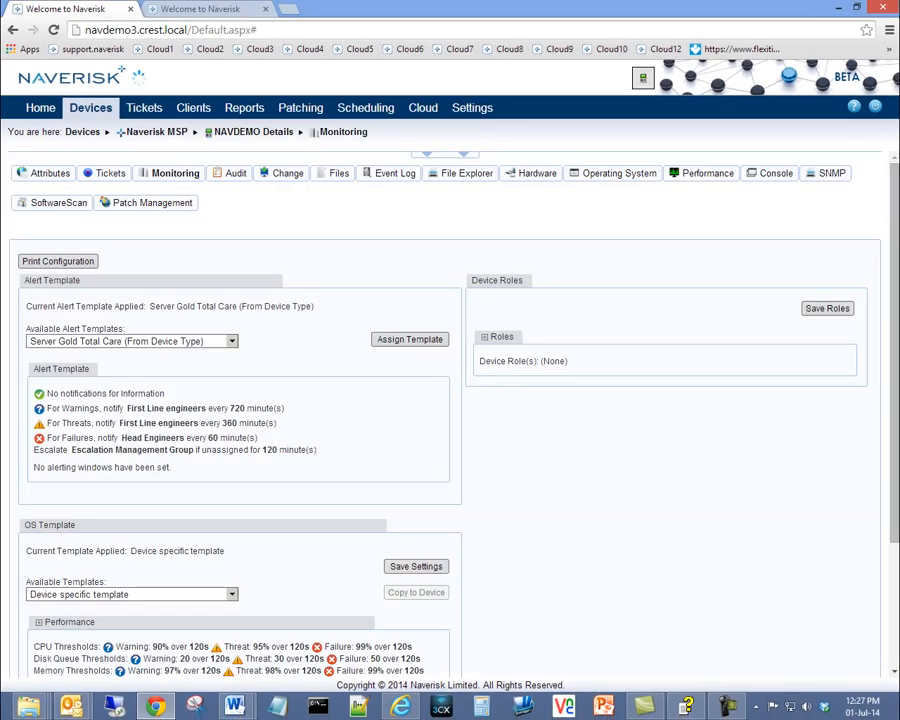
click(652, 122)
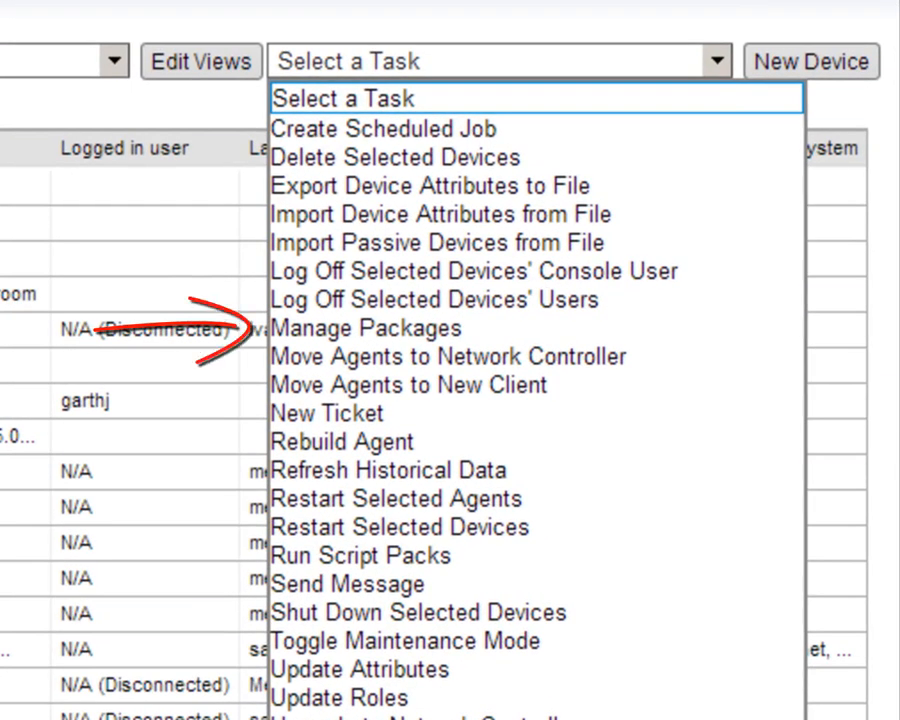
click(368, 328)
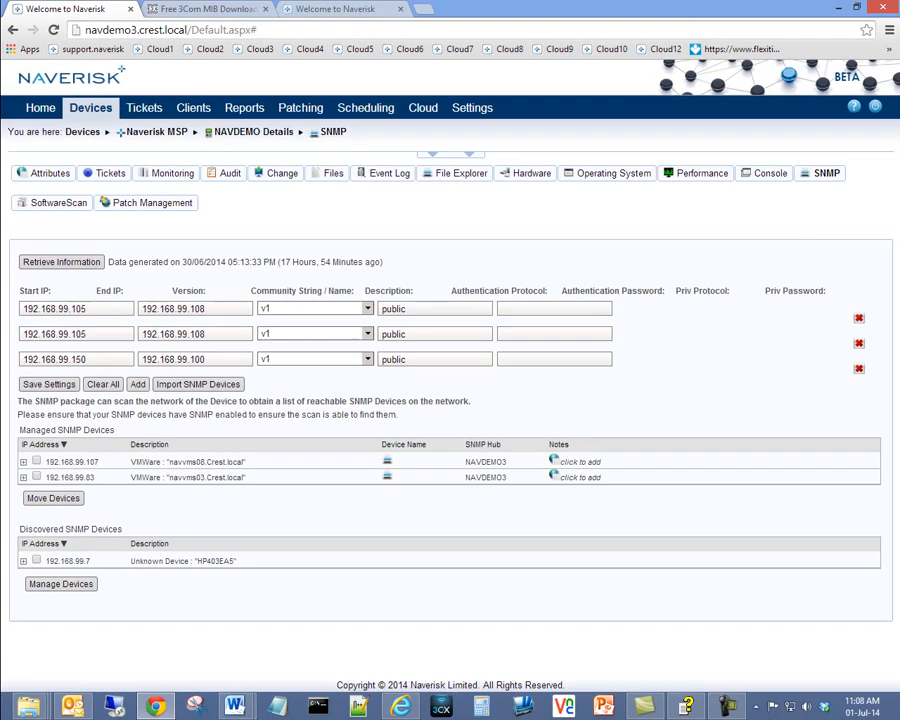
Step: Review the Move SNMP Devices dialog, then show localhost.Crest.local's attributes
click(196, 384)
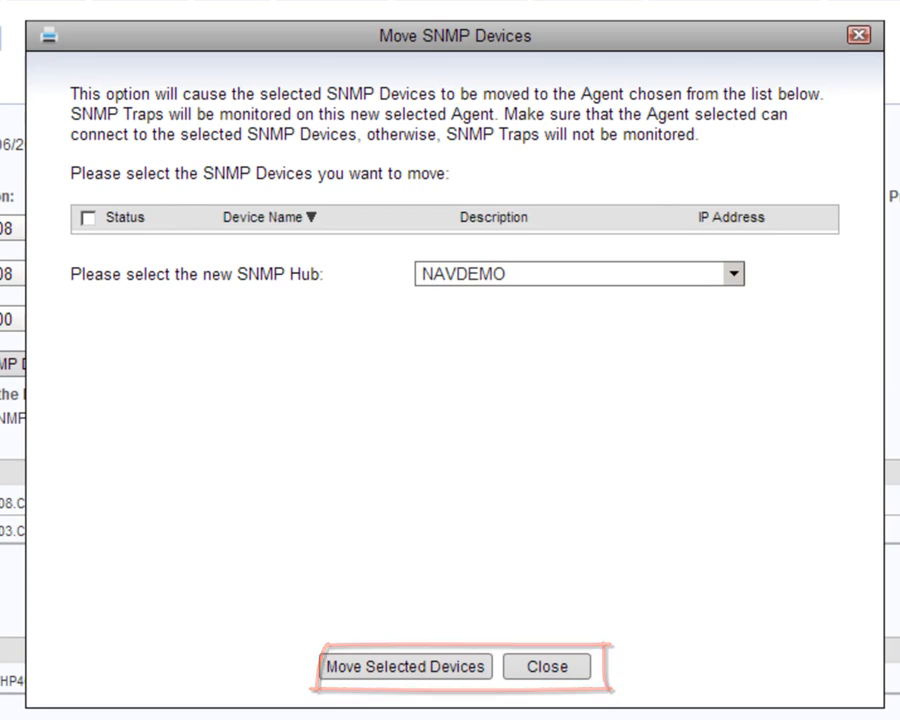
click(546, 666)
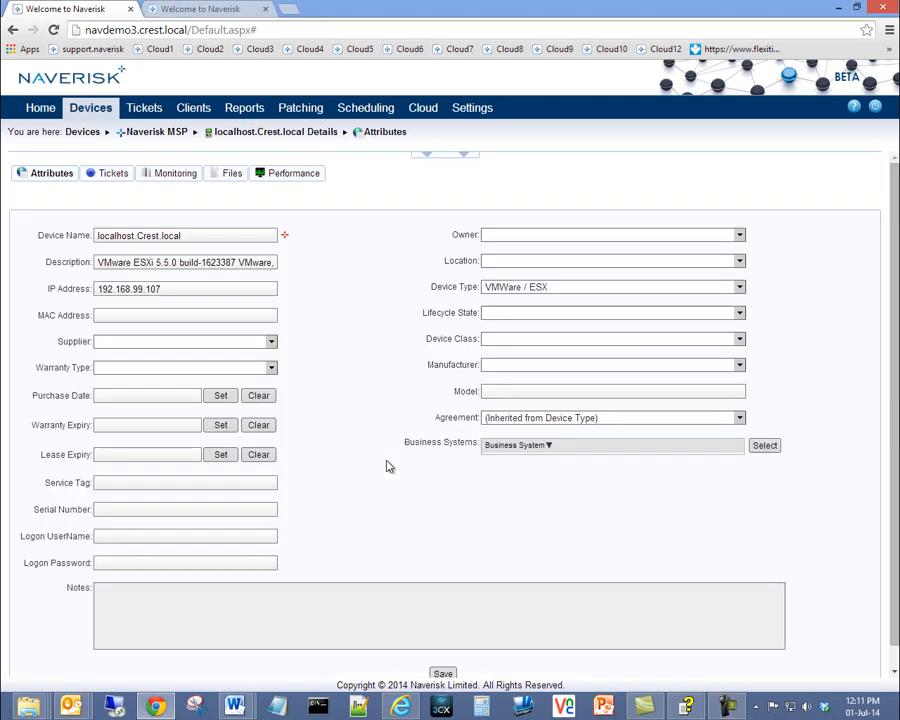
mouse_move(354, 400)
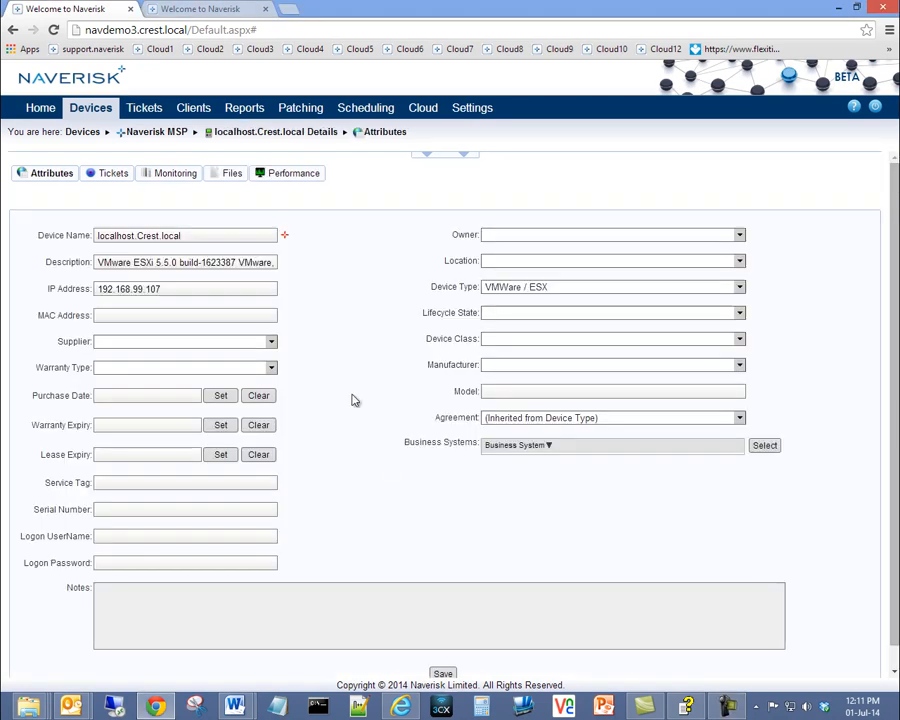
Step: Show localhost.Crest.local's monitored table conditions for powered on and suspended
click(174, 172)
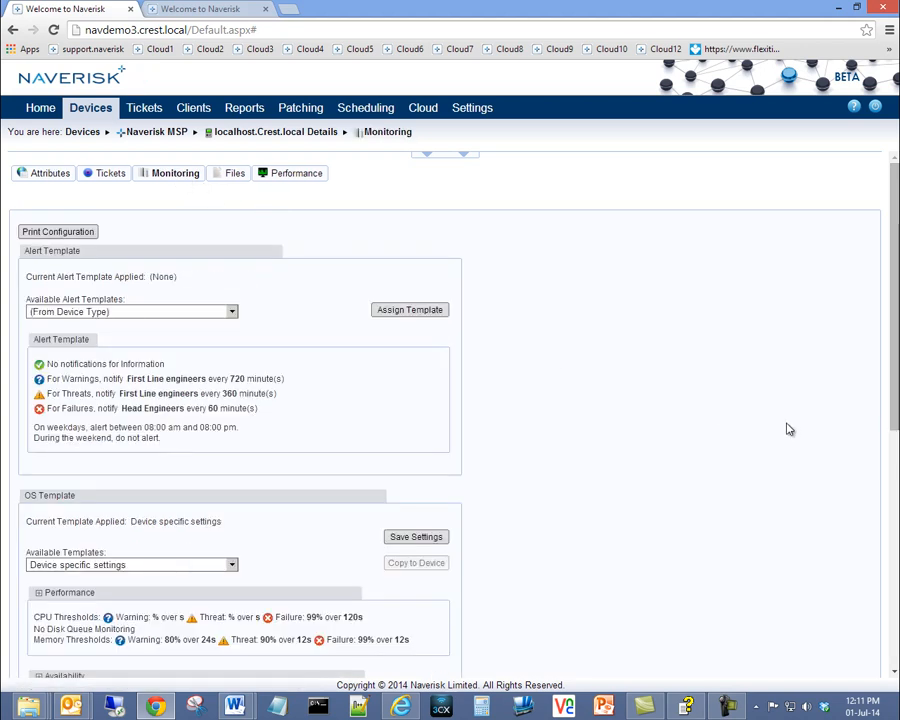
scroll(down, 3)
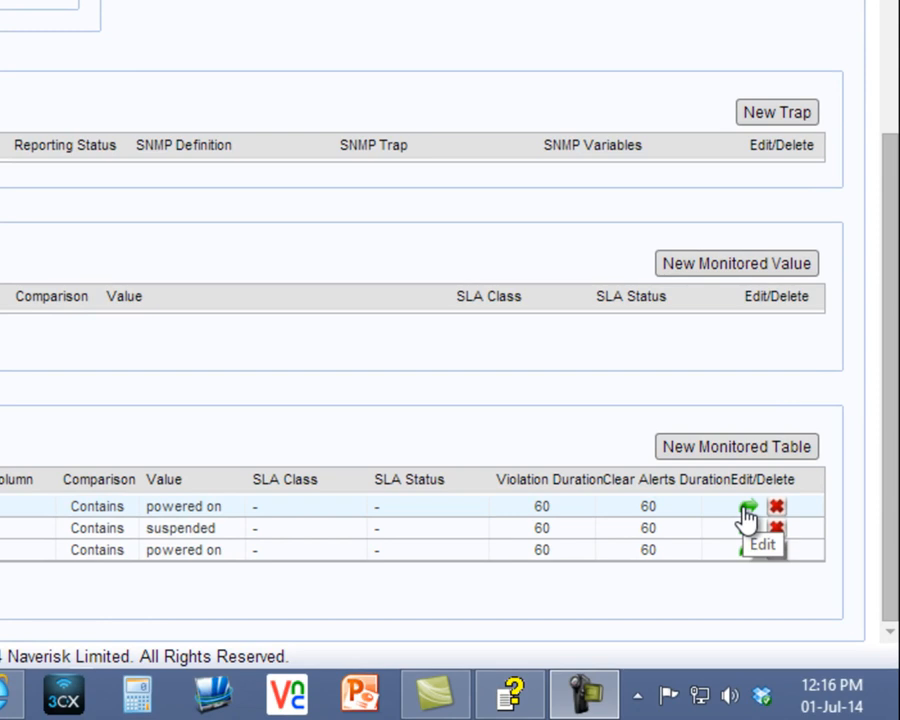
Step: List the bulk tasks available for the selected devices via 'Select a Task'
click(732, 506)
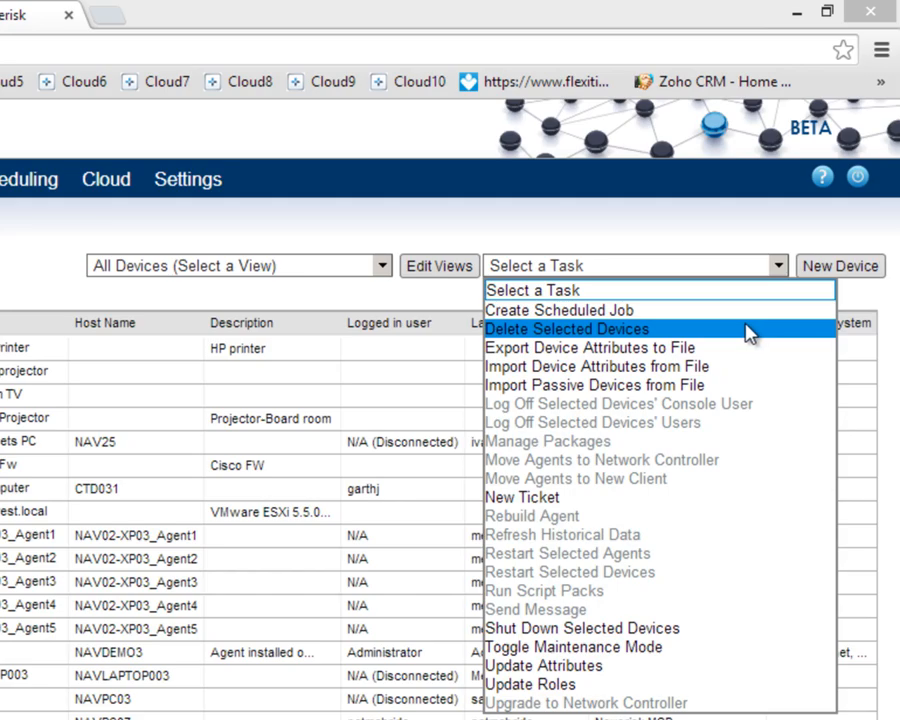
Step: Choose Delete Selected Devices and dismiss the confirmation before going to My Tickets
click(566, 328)
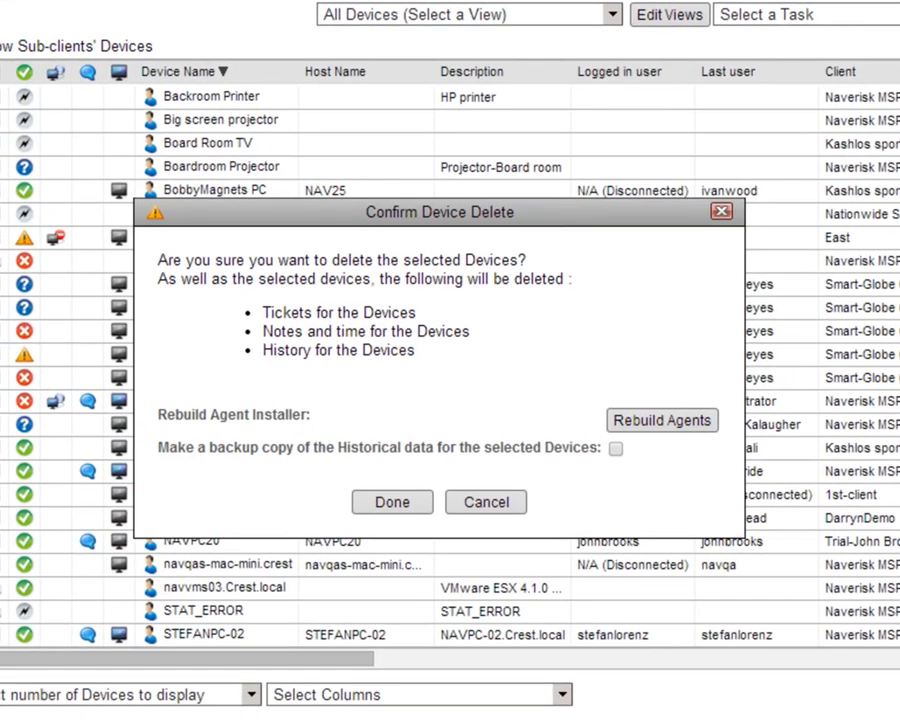
click(662, 420)
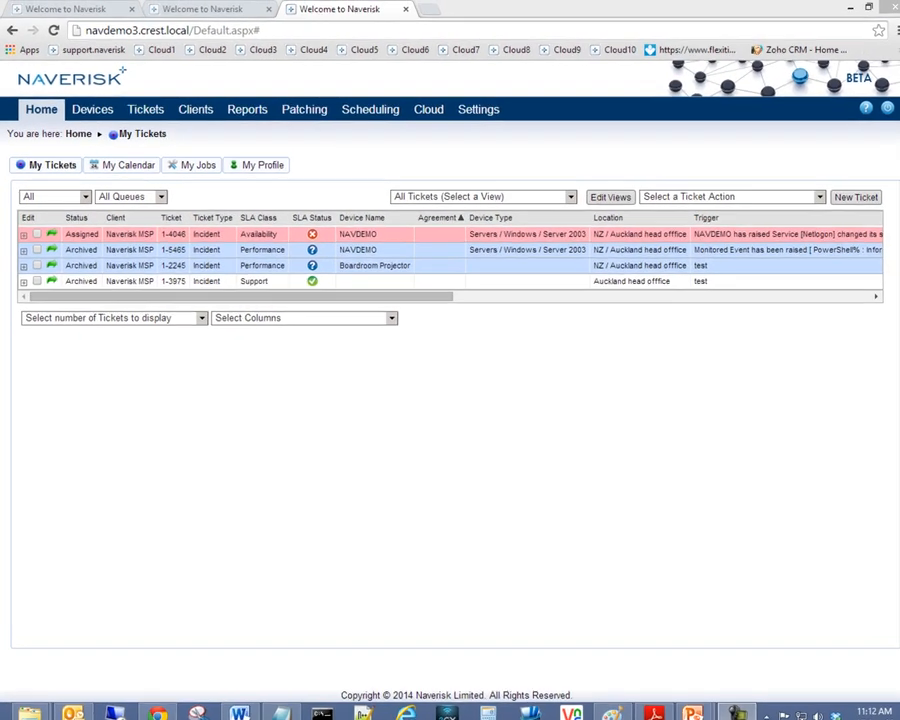
Step: Show the My Profile page with account details, groups and notification options
click(128, 164)
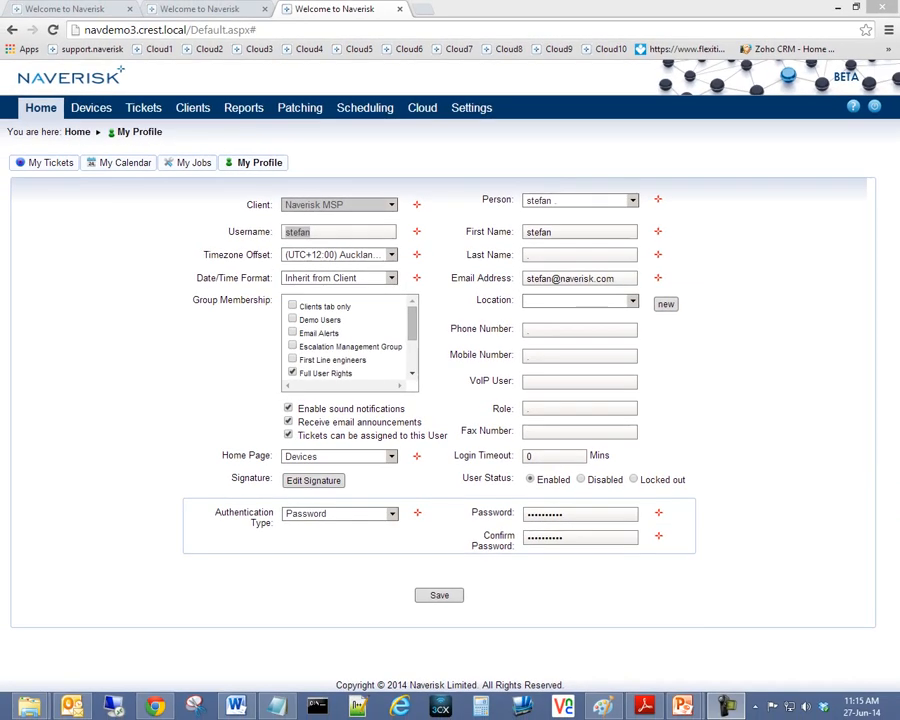
Step: Show Naverisk MSP's email integration mailbox rules mapping keywords to SLA classes
click(472, 108)
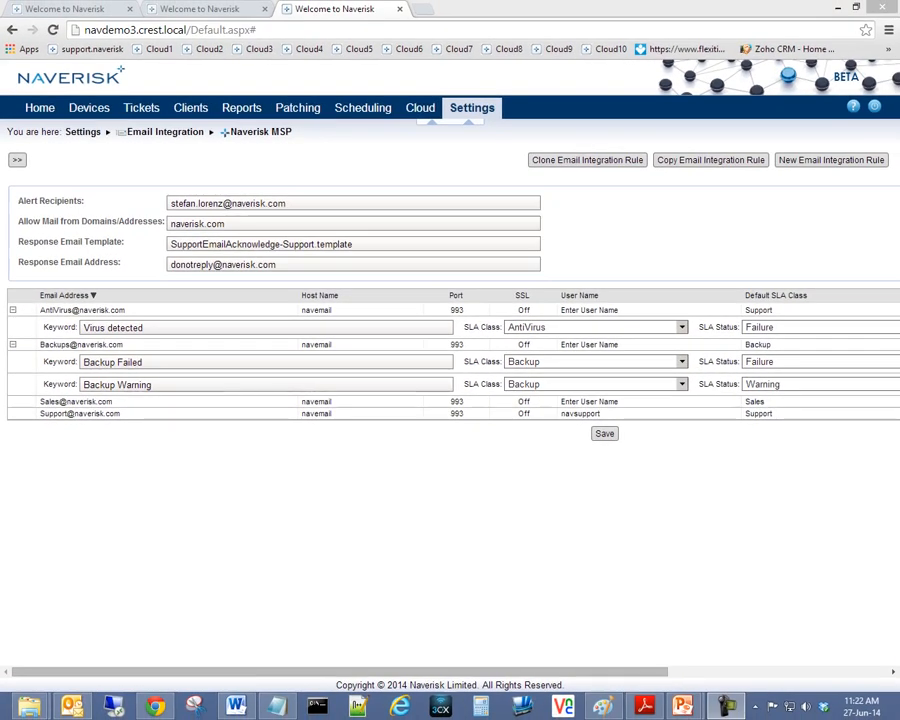
Step: Show the empty Files tab of ticket MSP-5474 from the Assigned - Monitoring Queue
click(140, 108)
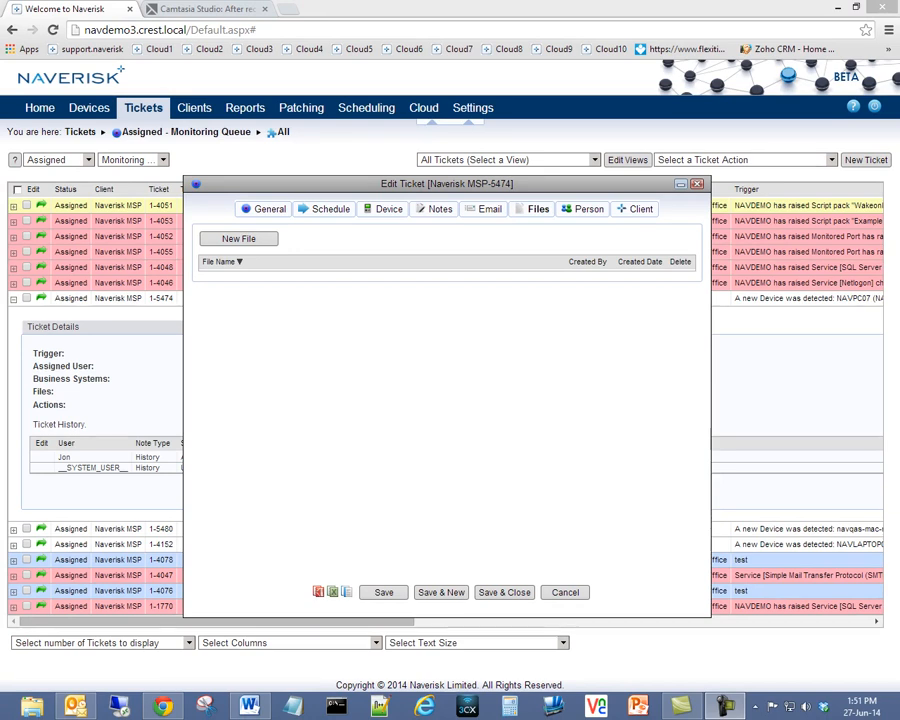
click(564, 592)
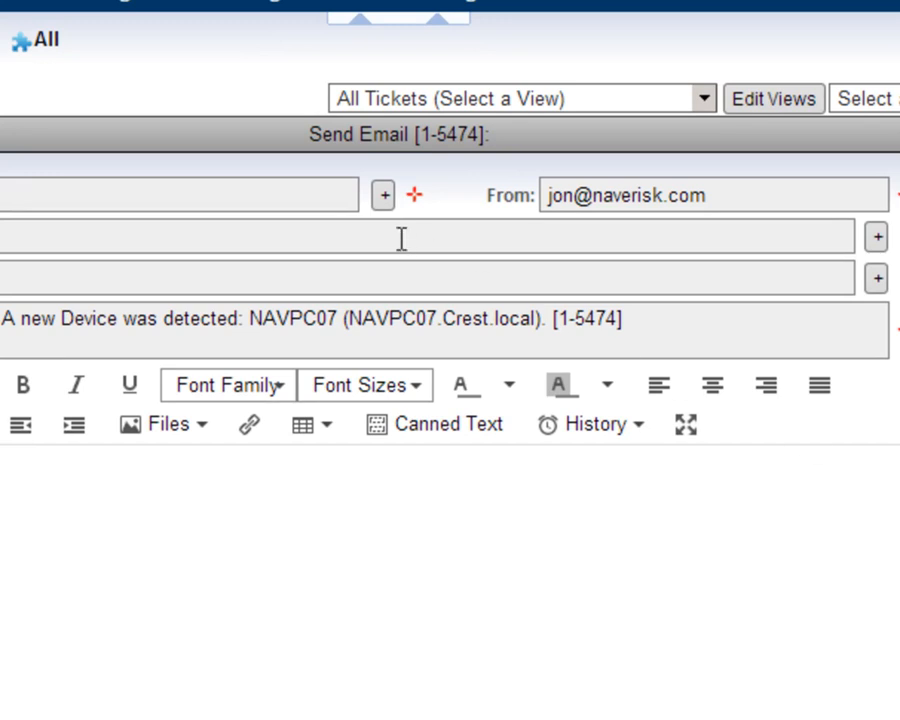
Step: Review the Select Destination Email recipients, then show the Dispatch Week View for 23/06/2014
click(384, 196)
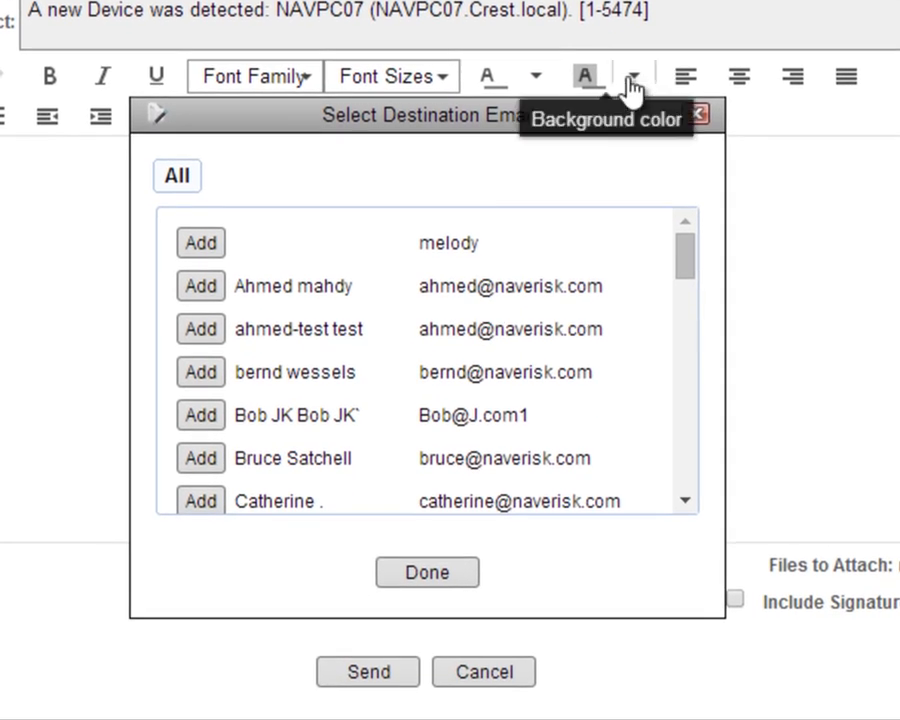
click(428, 572)
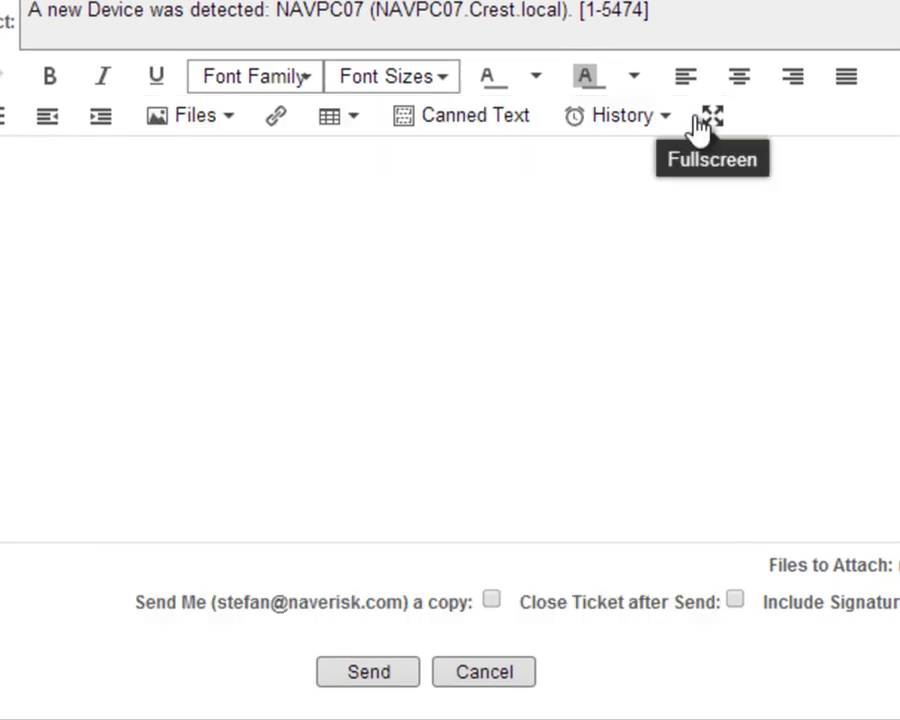
mouse_move(196, 114)
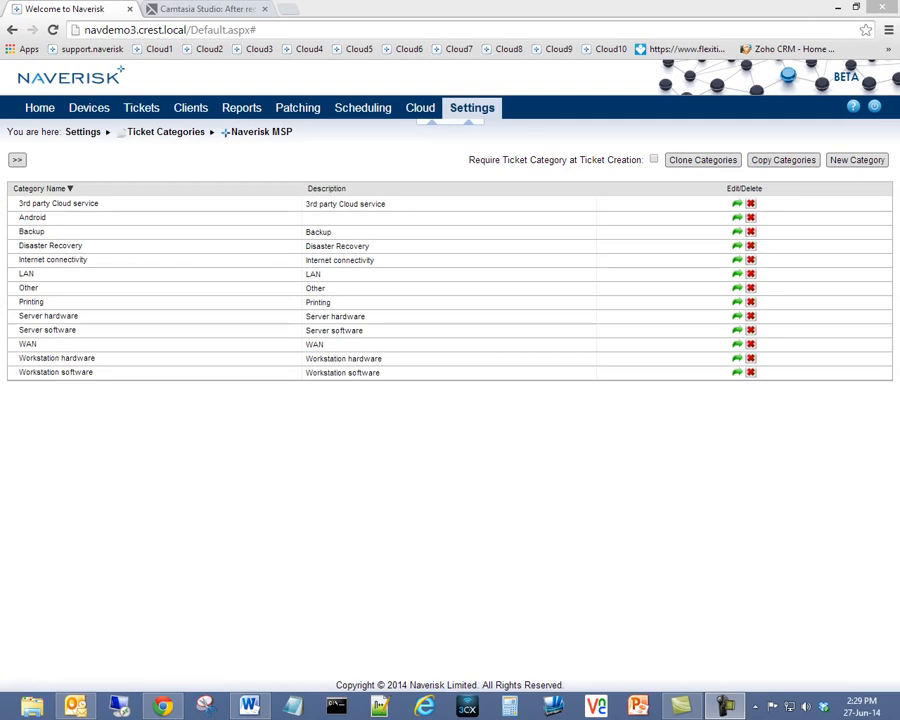
click(362, 108)
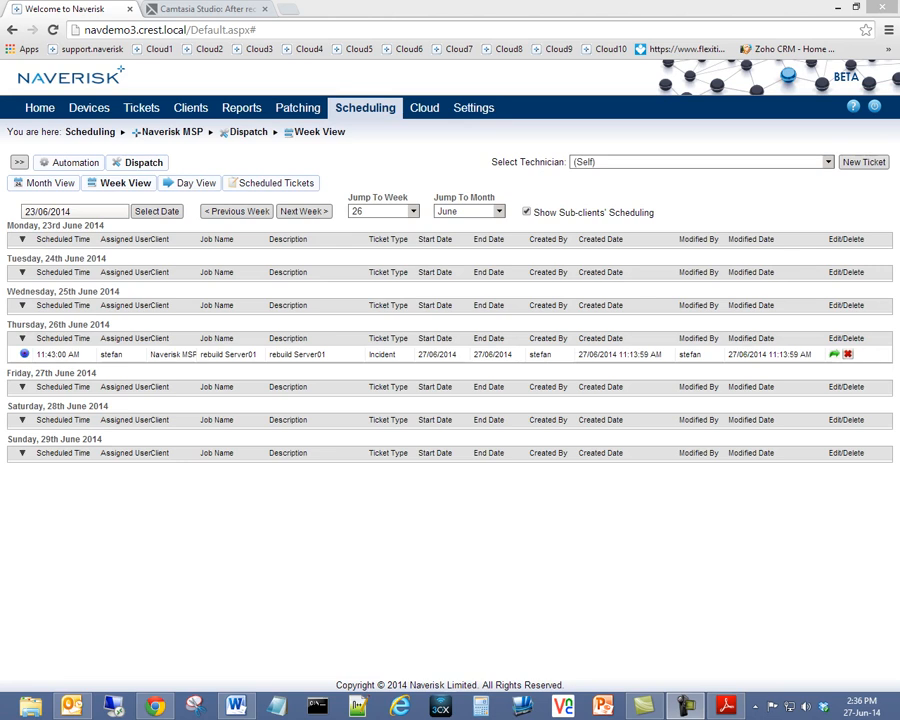